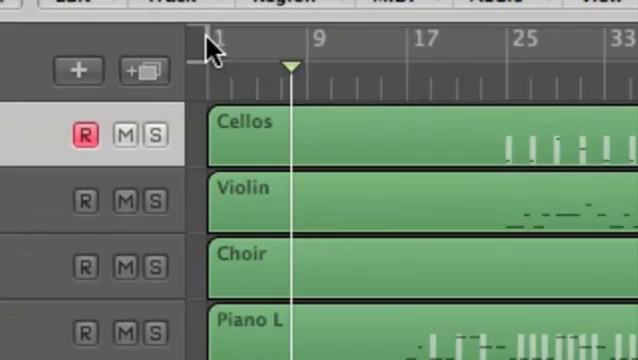
mouse_move(220, 52)
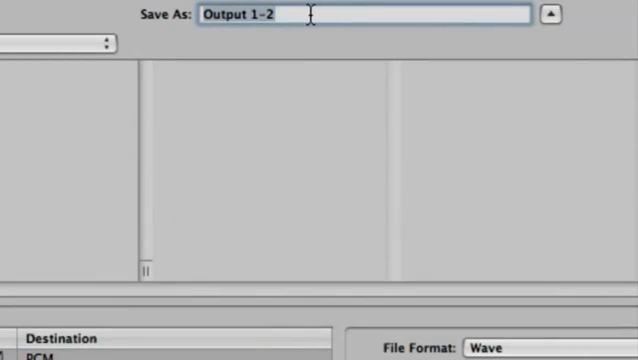
Name the bounce file 'bounce to itunes' in the Save As field, keeping PCM as the destination
text(bounce to itunes)
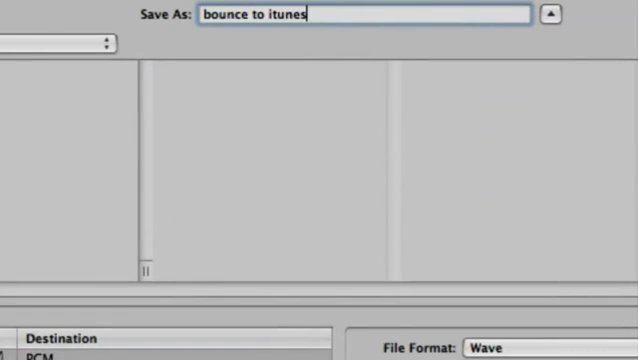
click(548, 16)
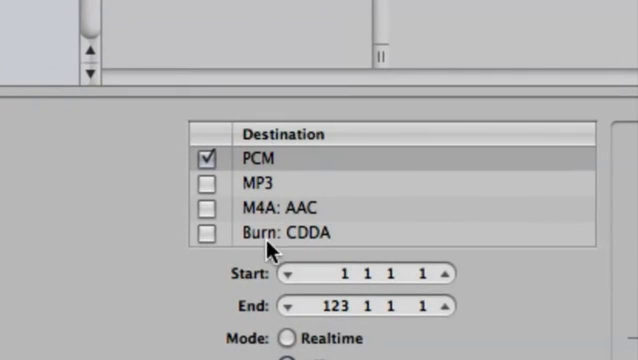
mouse_move(342, 244)
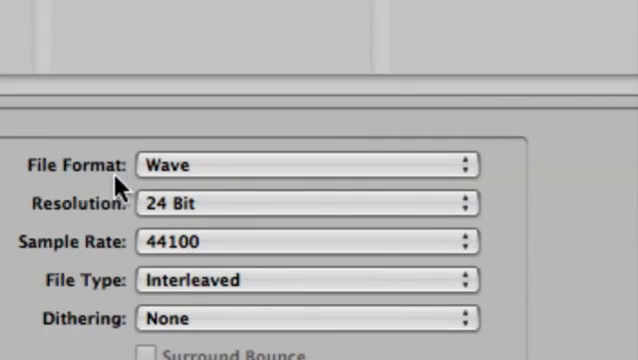
click(304, 164)
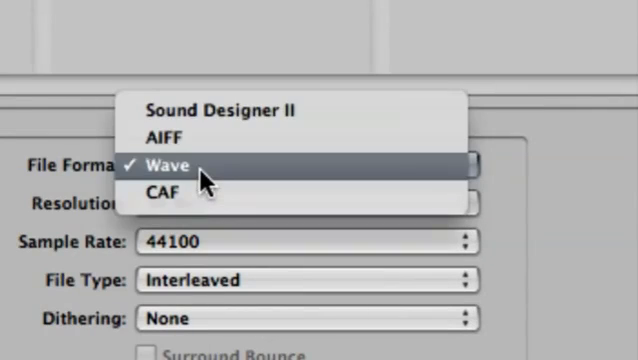
click(170, 162)
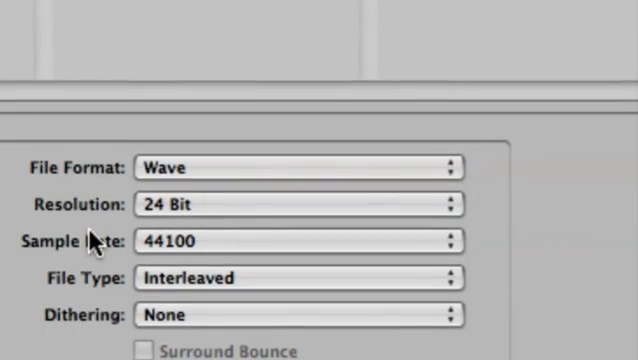
scroll(down, 3)
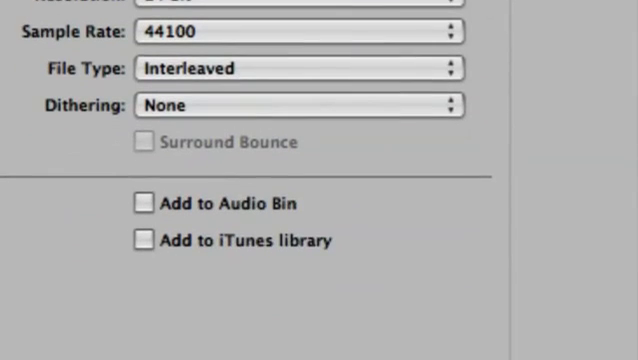
mouse_move(250, 258)
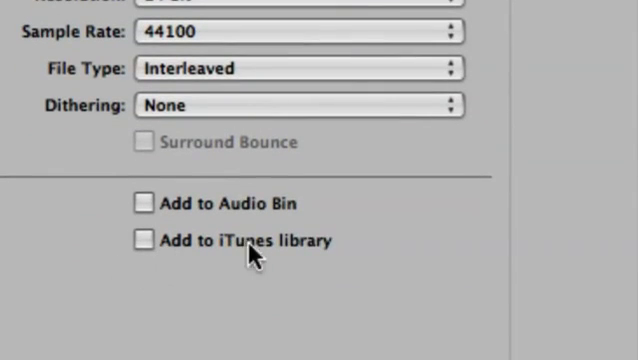